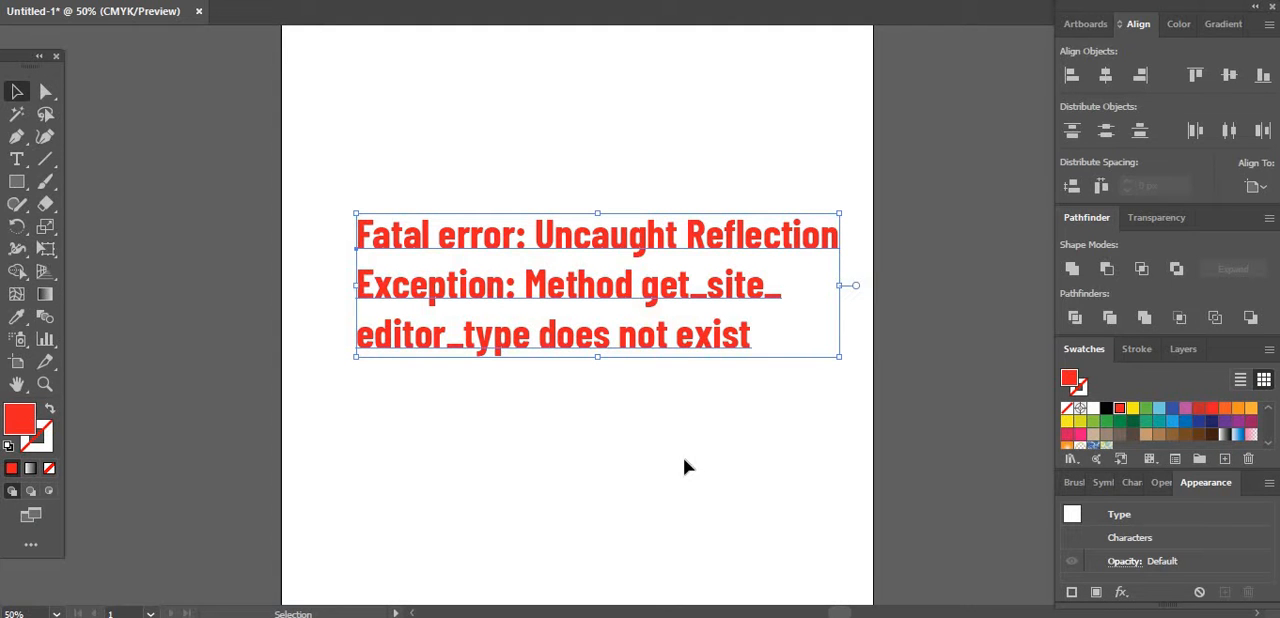
pyautogui.moveTo(518, 450)
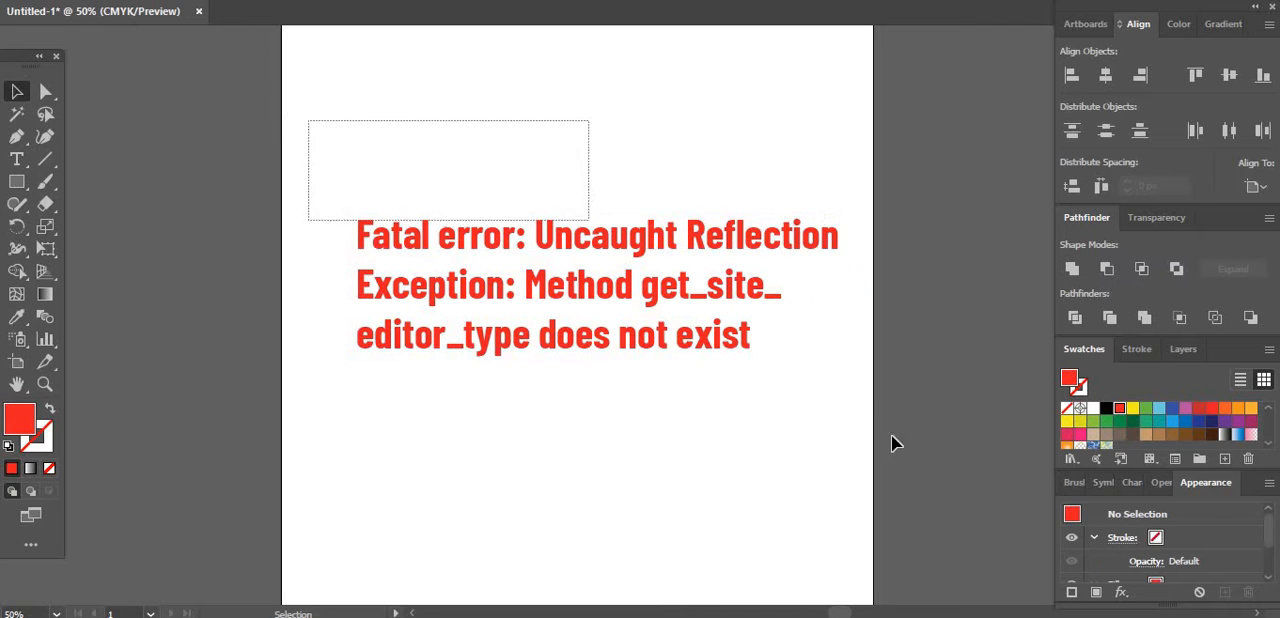
# Step: From the fatal error page, go to cPanel and launch File Manager for the hosting account
pyautogui.click(448, 336)
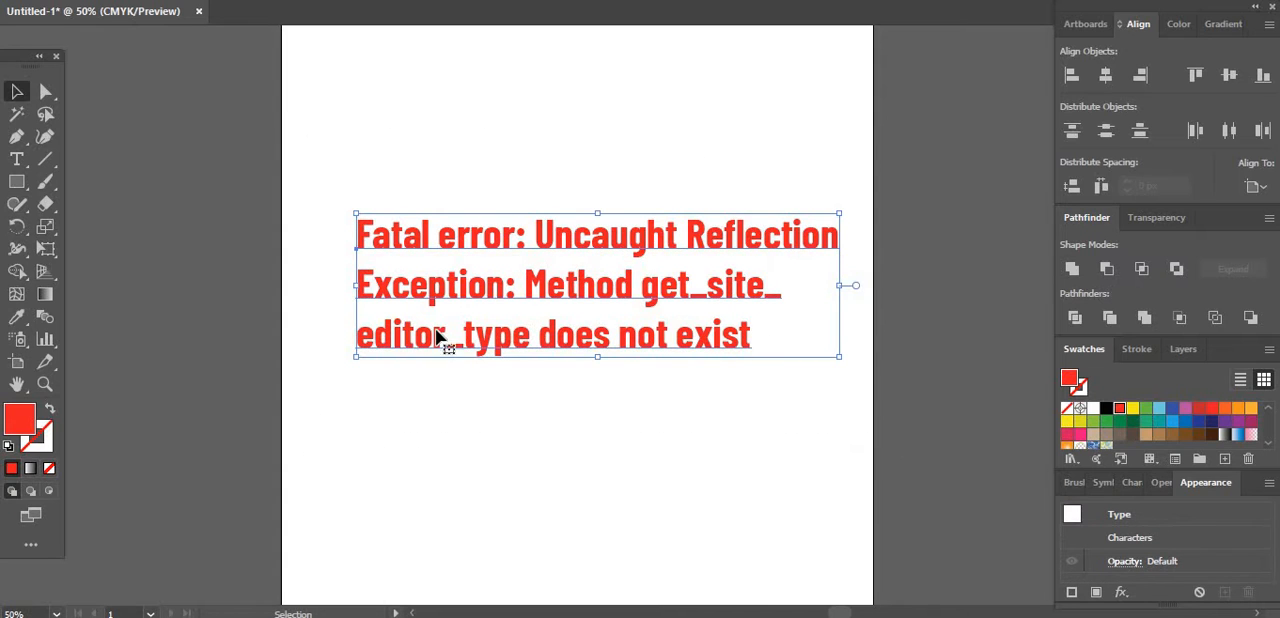
pyautogui.moveTo(668, 316)
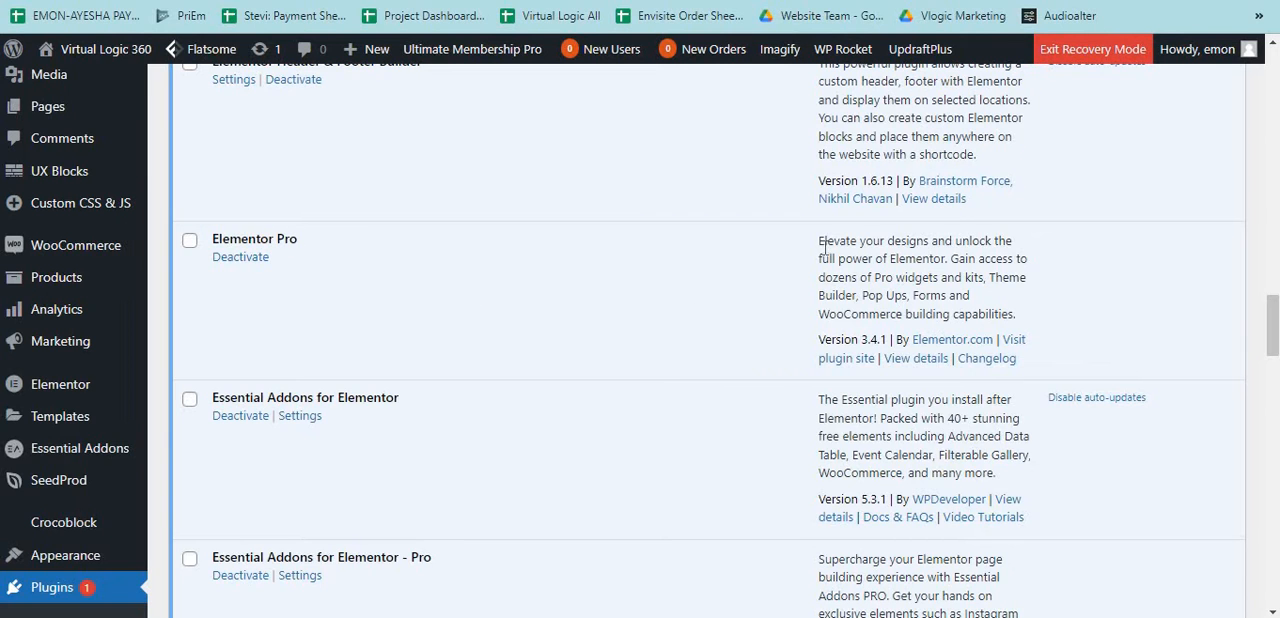
pyautogui.moveTo(924, 308)
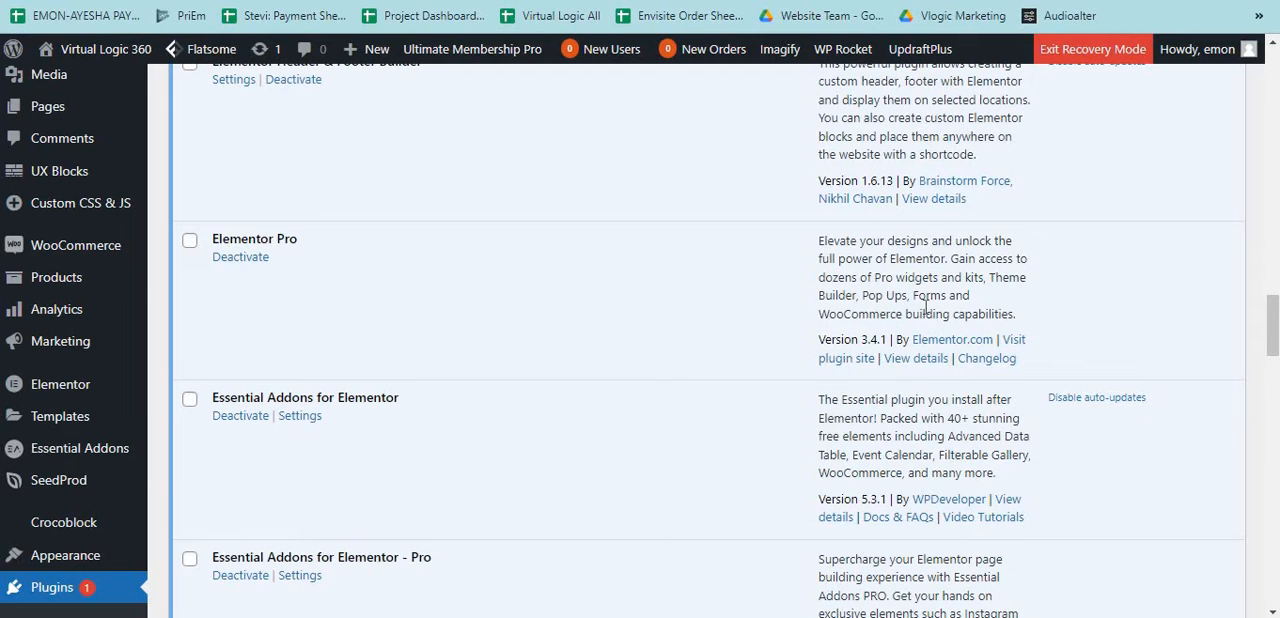
pyautogui.moveTo(916, 358)
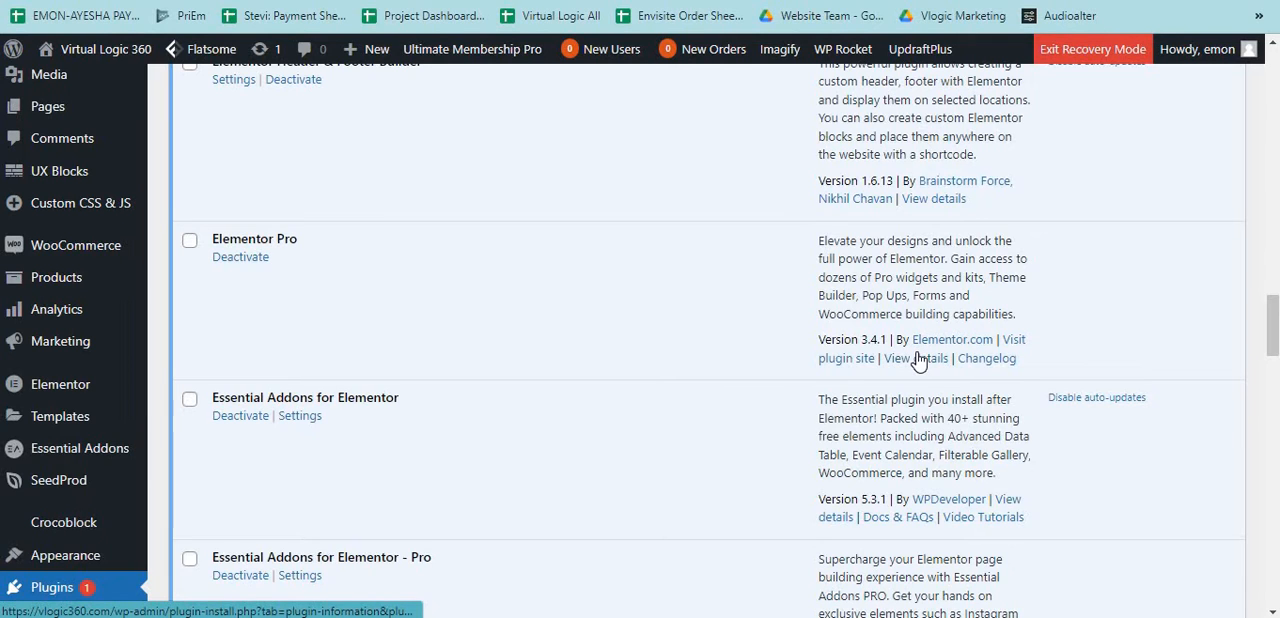
pyautogui.moveTo(916, 358)
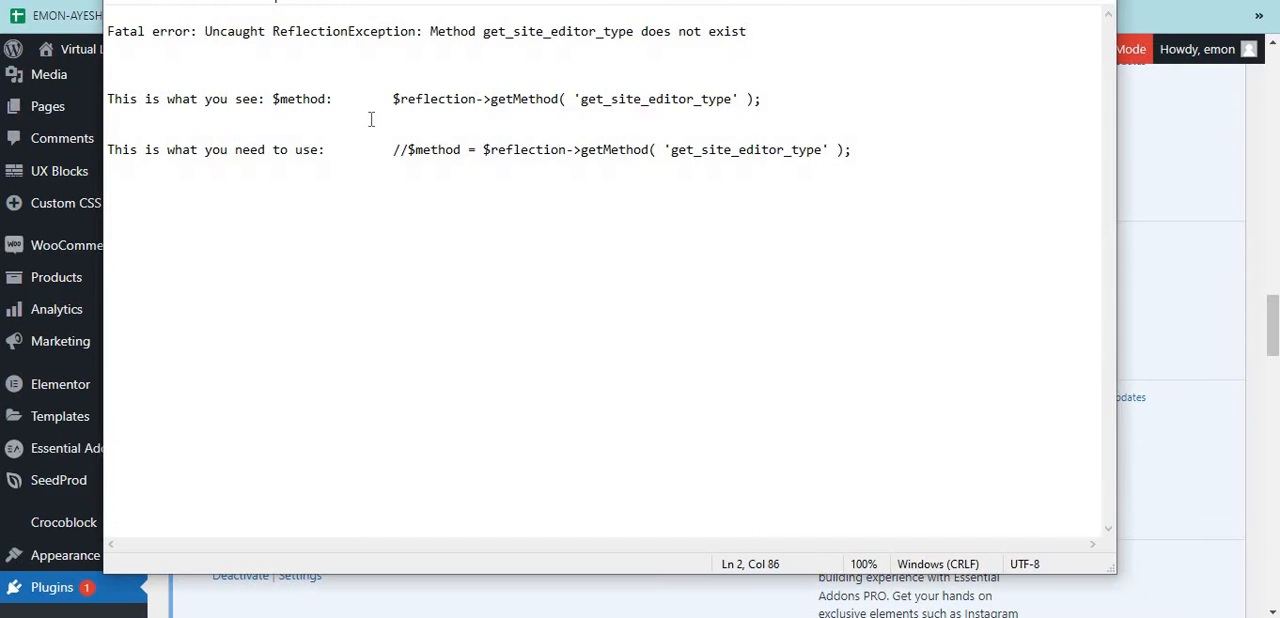
pyautogui.click(388, 116)
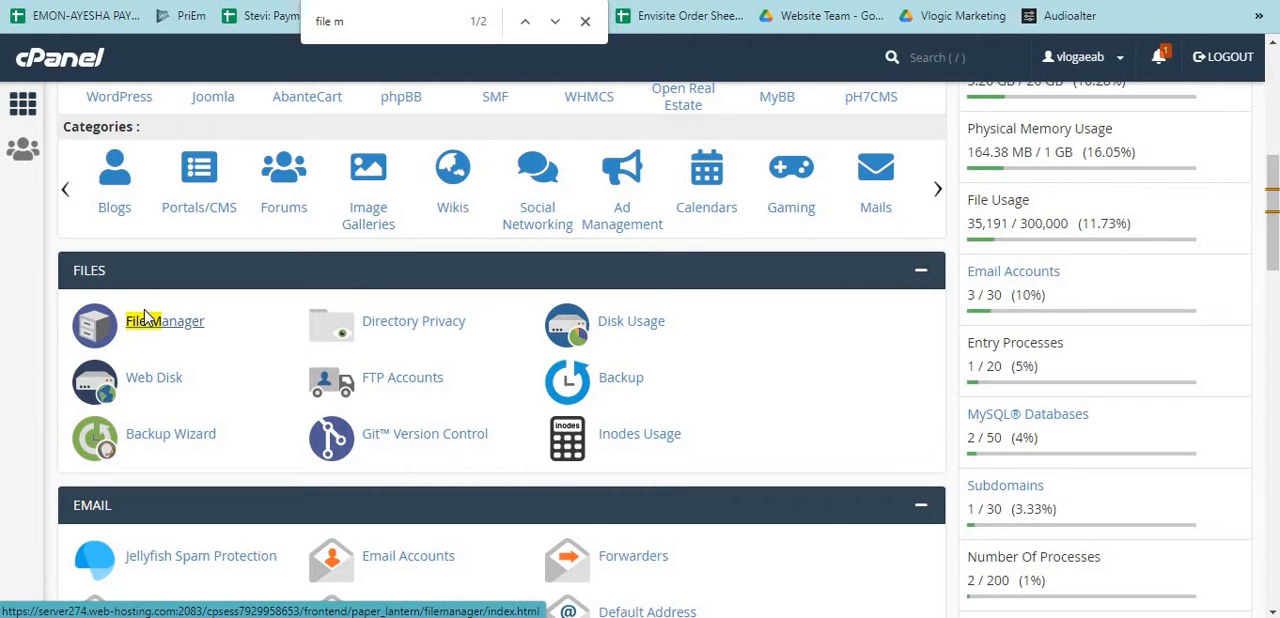
pyautogui.moveTo(164, 324)
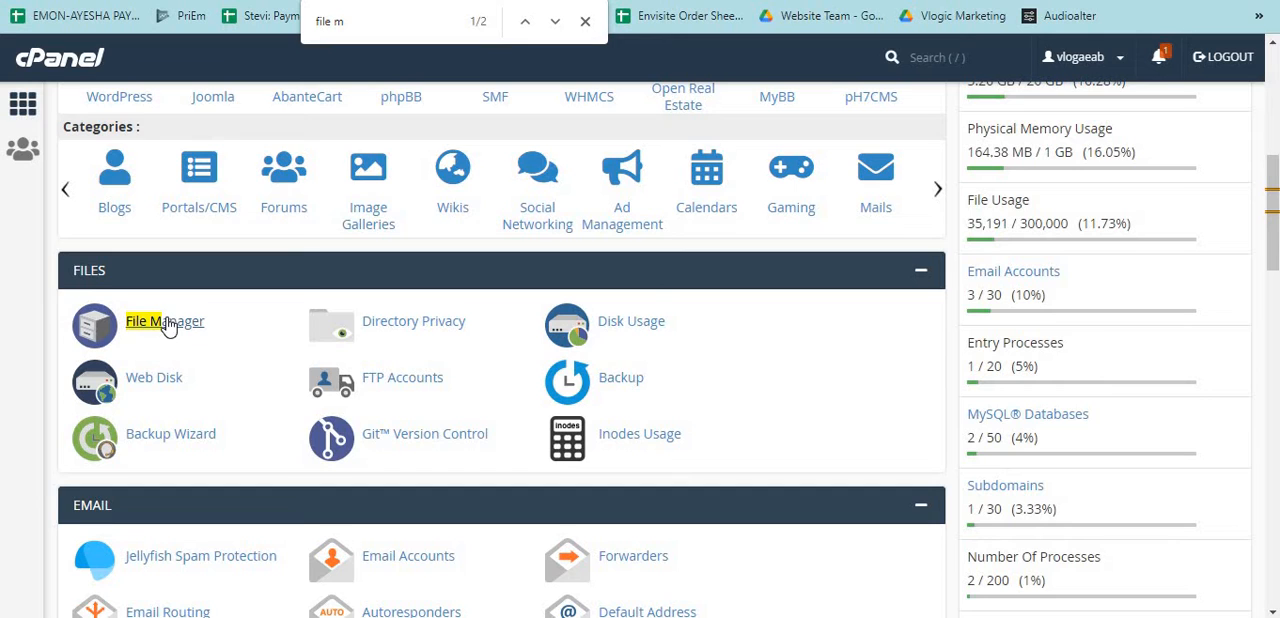
pyautogui.click(164, 320)
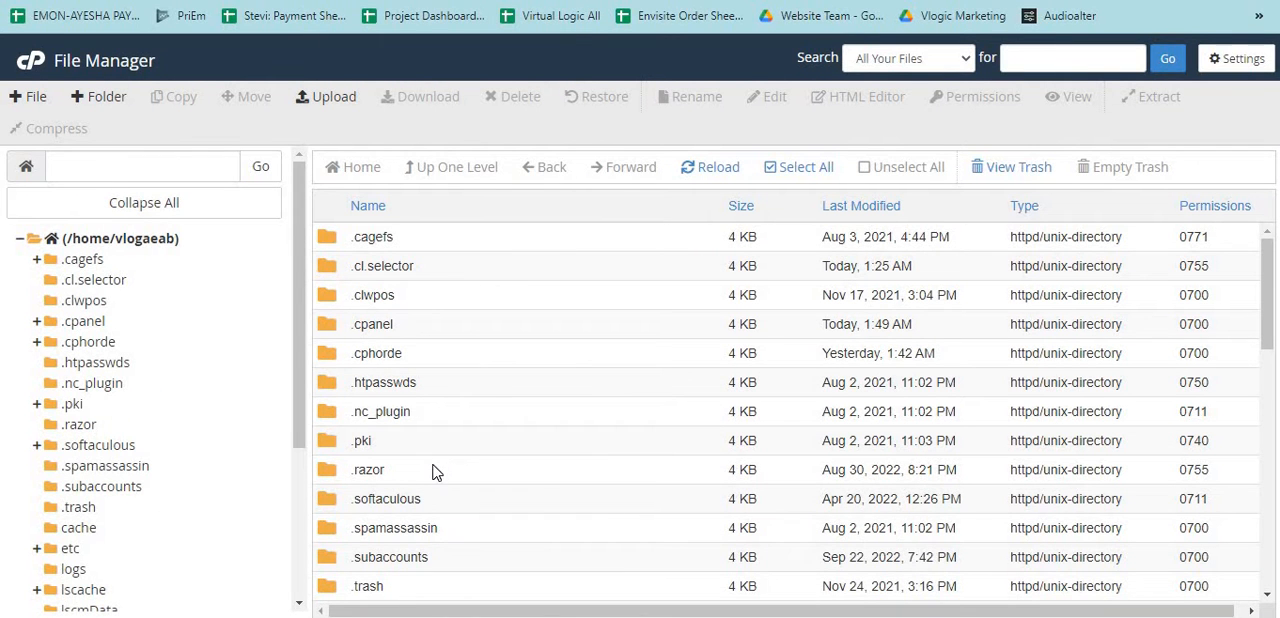
# Step: Navigate public_html/wp-content/plugins and enter the elementor-pro folder
pyautogui.scroll(-3)
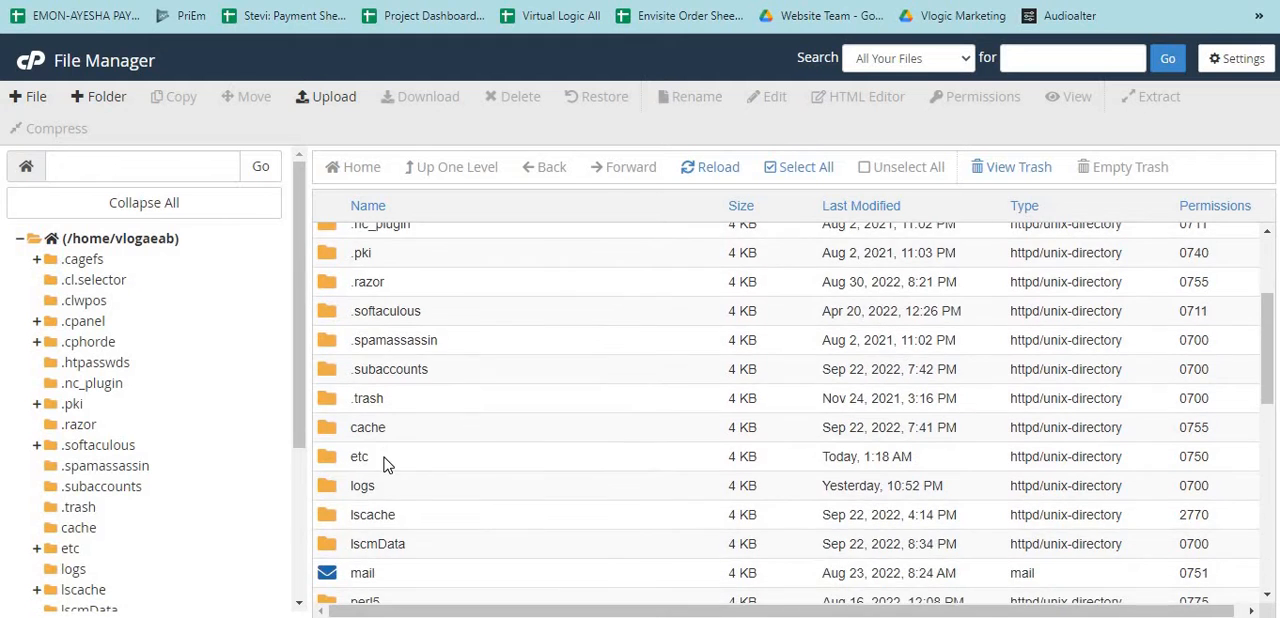
pyautogui.scroll(-3)
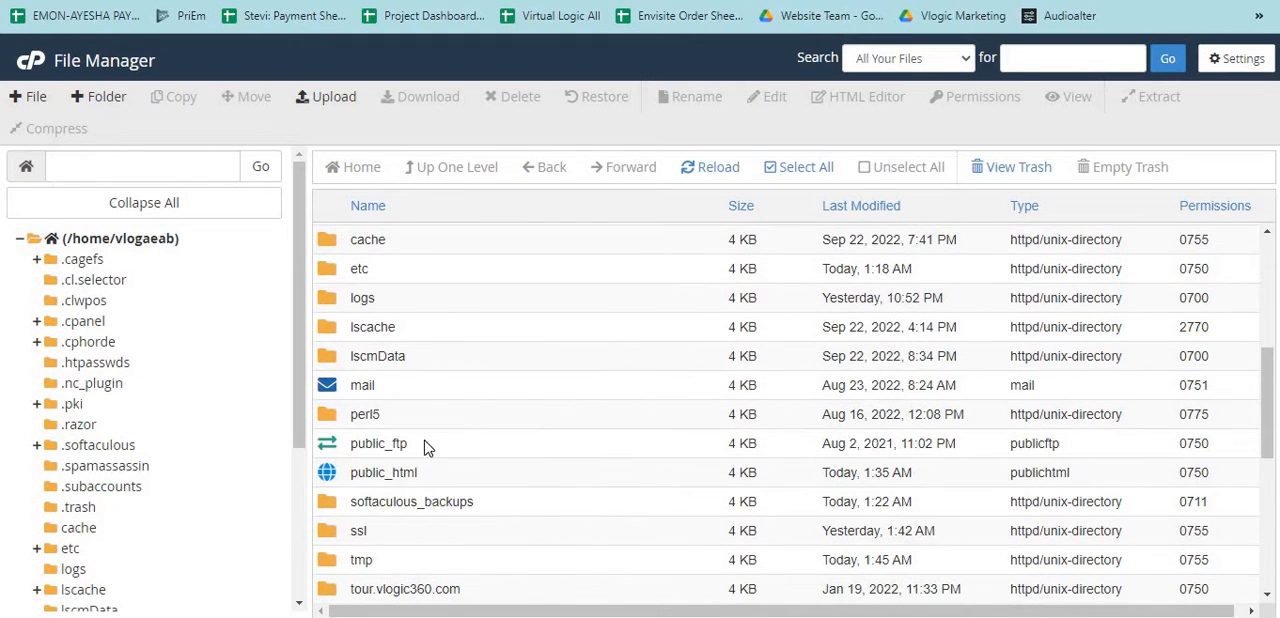
pyautogui.doubleClick(384, 472)
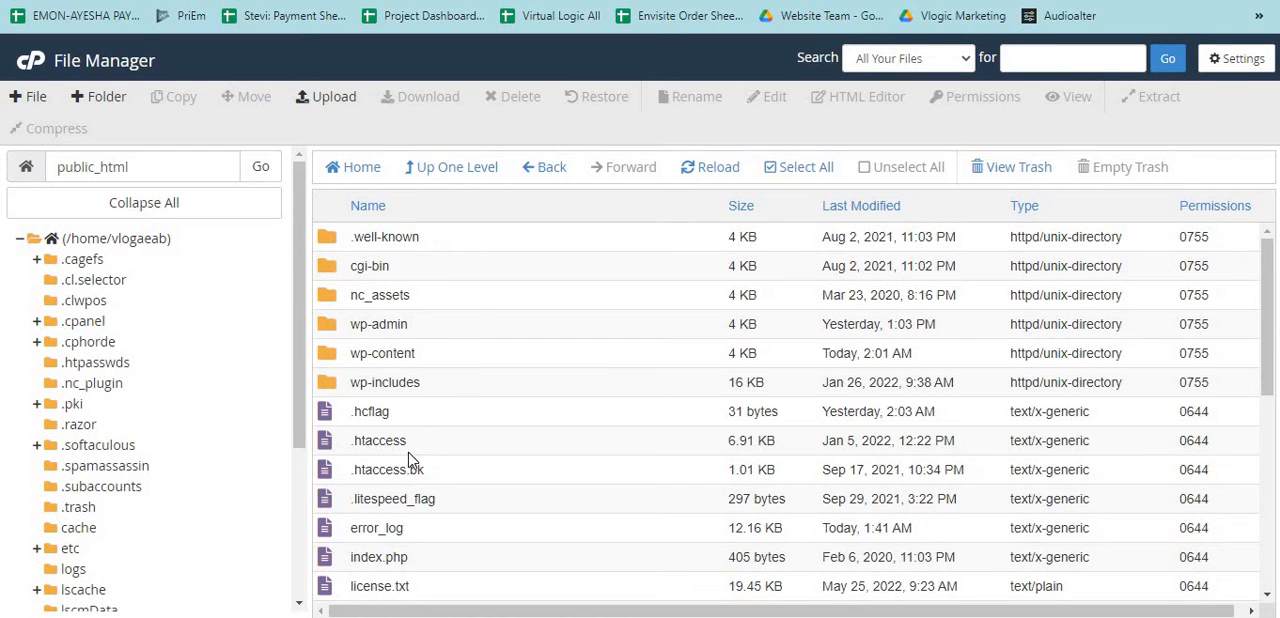
pyautogui.moveTo(478, 364)
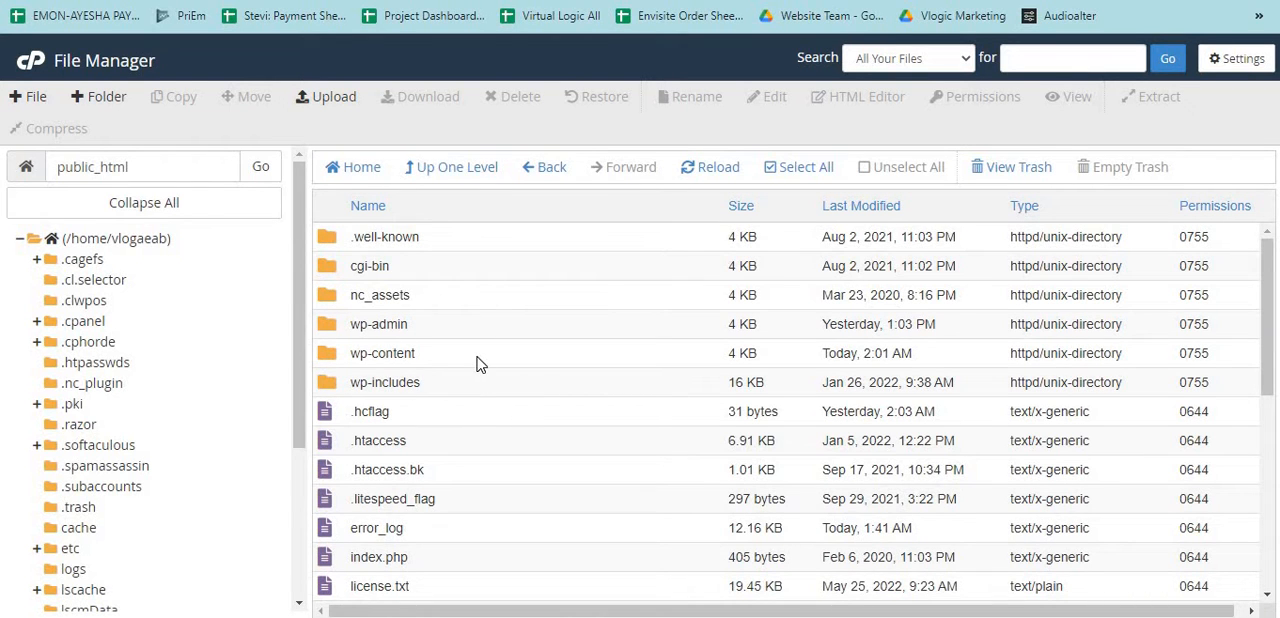
pyautogui.doubleClick(382, 352)
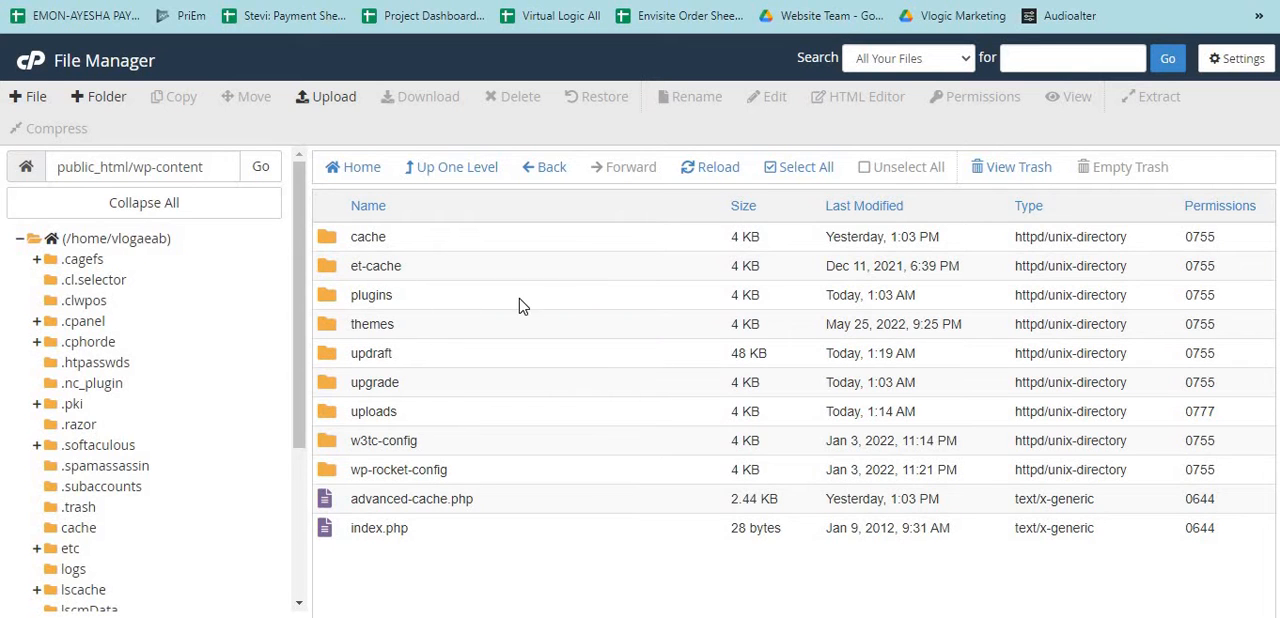
pyautogui.doubleClick(372, 294)
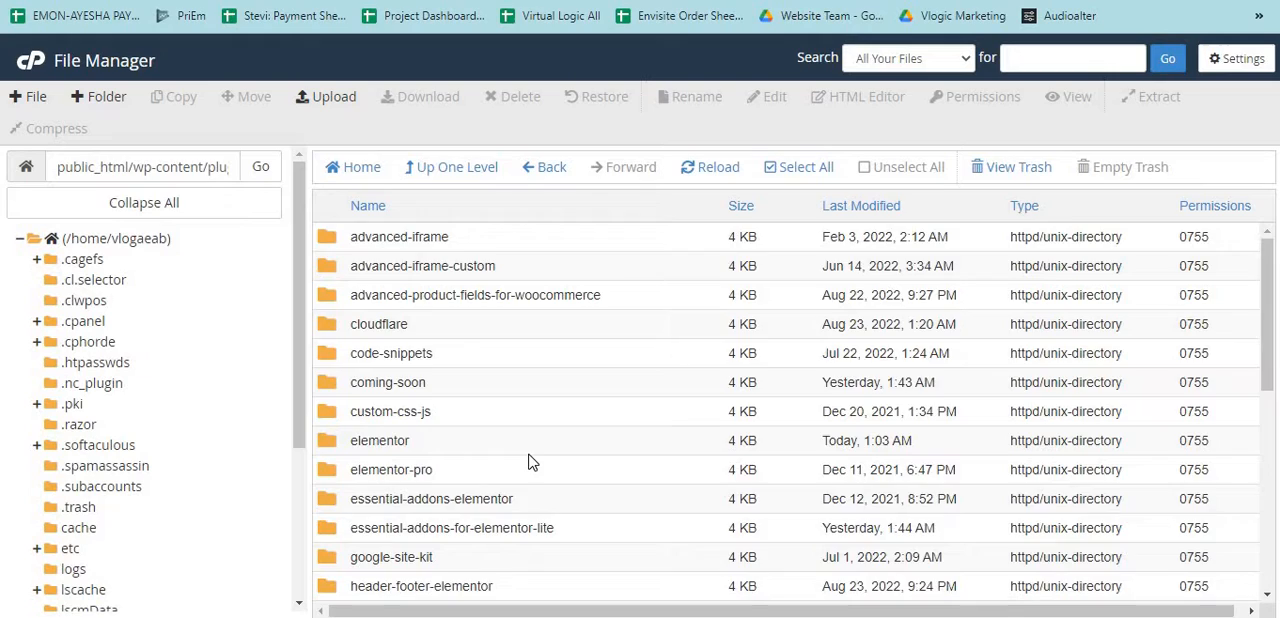
pyautogui.scroll(-3)
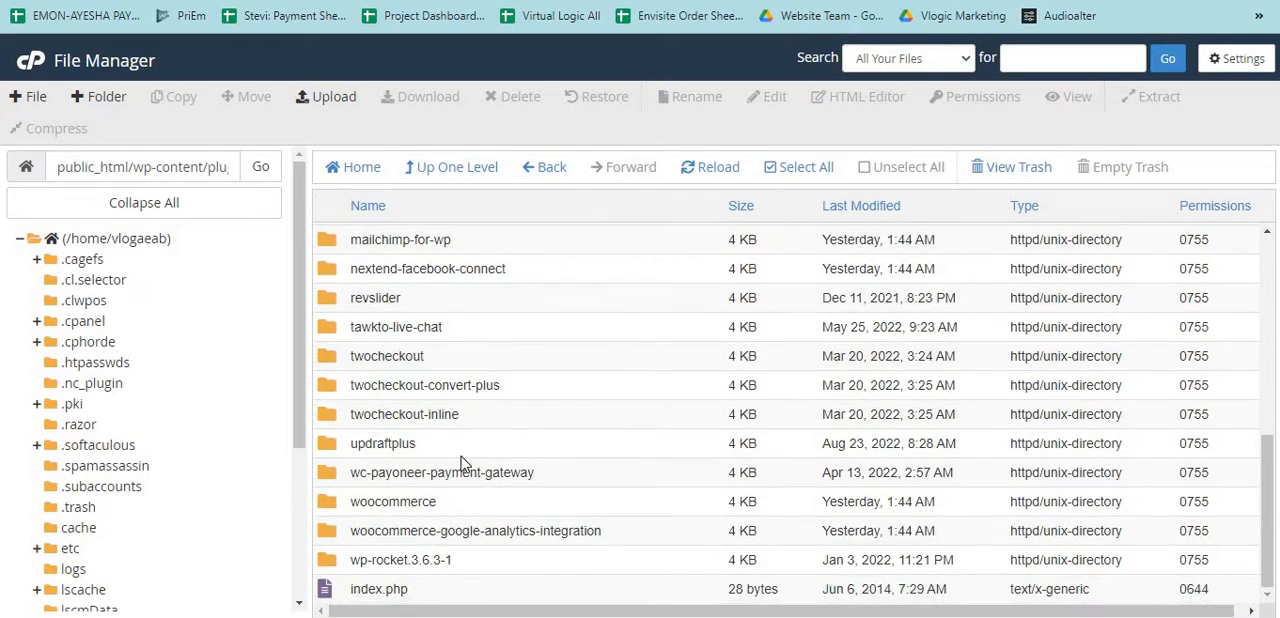
pyautogui.scroll(3)
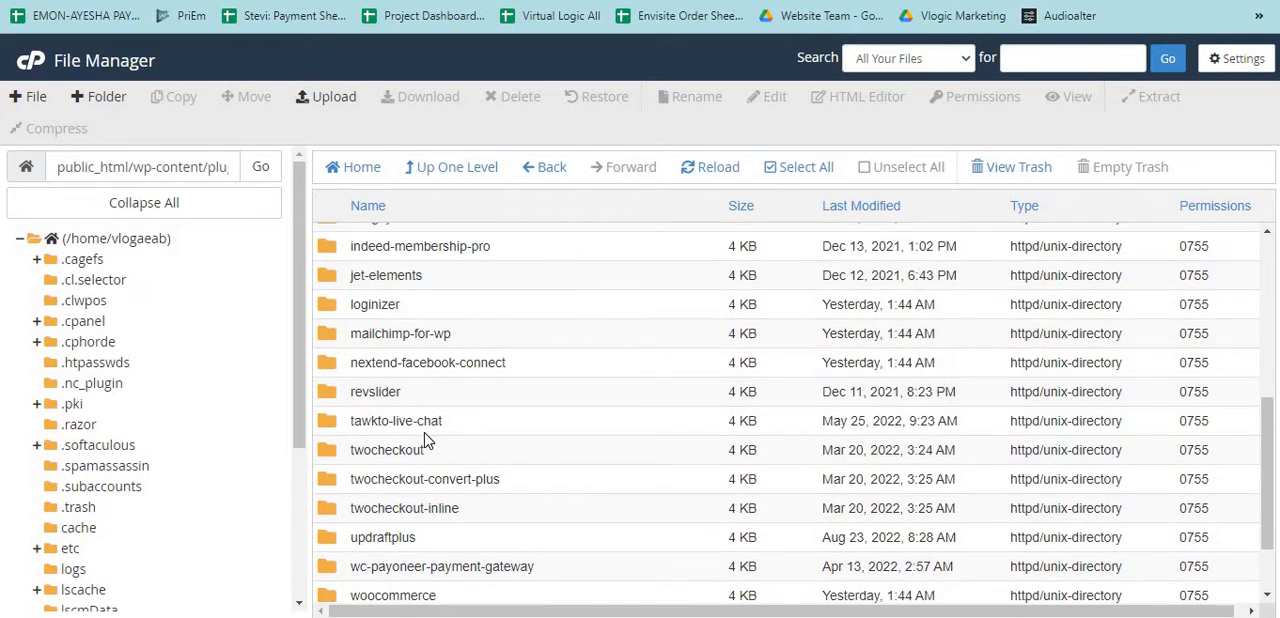
pyautogui.scroll(3)
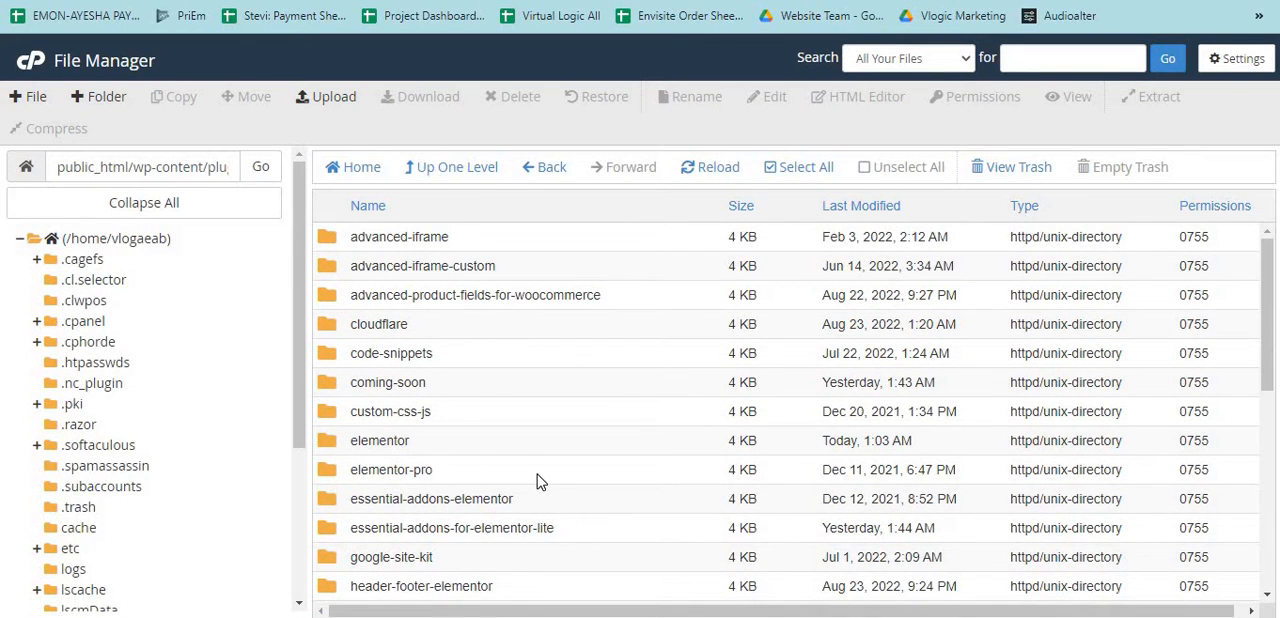
pyautogui.doubleClick(392, 468)
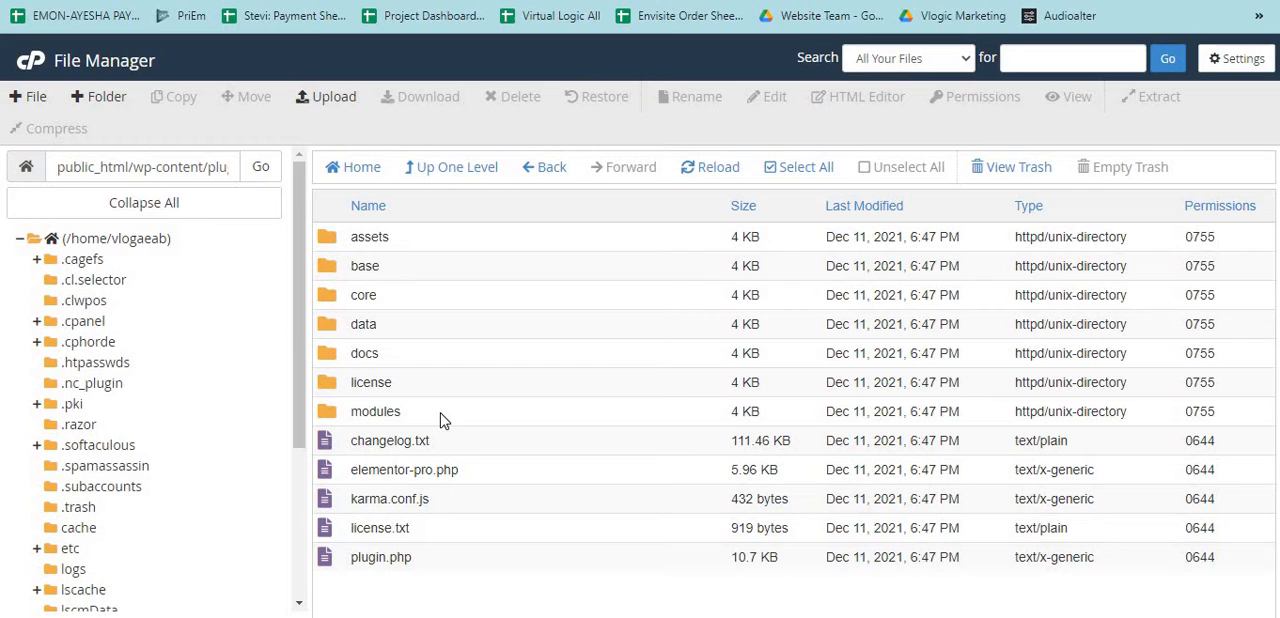
pyautogui.moveTo(404, 330)
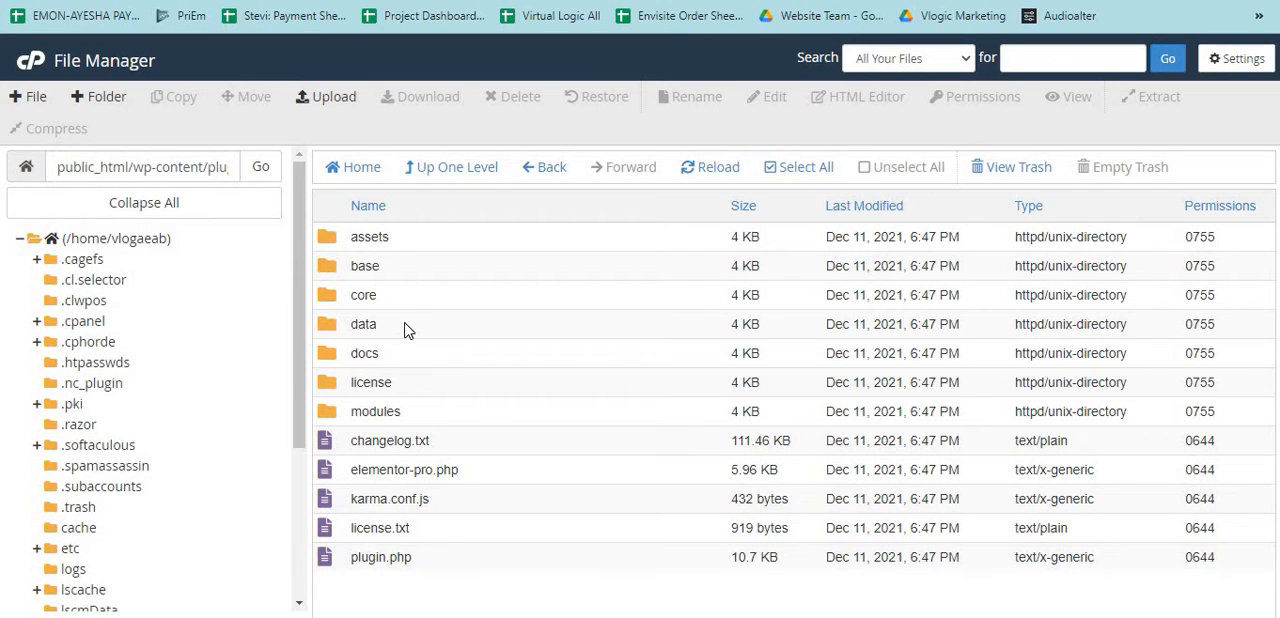
pyautogui.moveTo(424, 392)
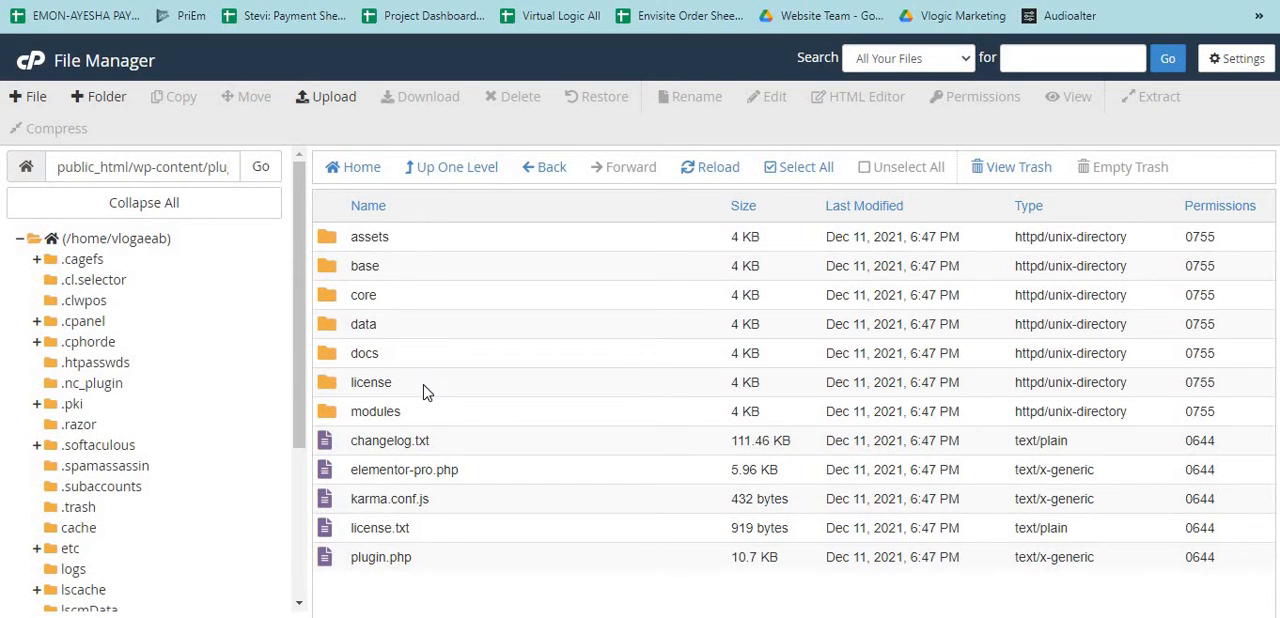
pyautogui.moveTo(490, 424)
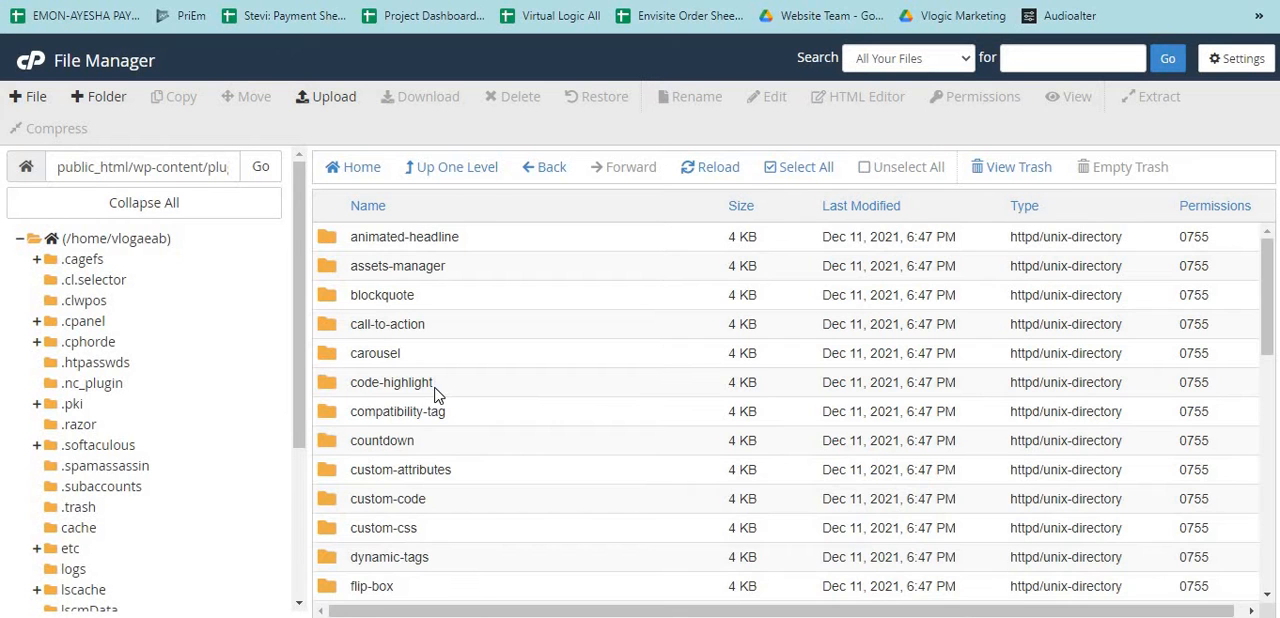
# Step: Enter the theme-builder documents folder and pick theme-document.php
pyautogui.scroll(-3)
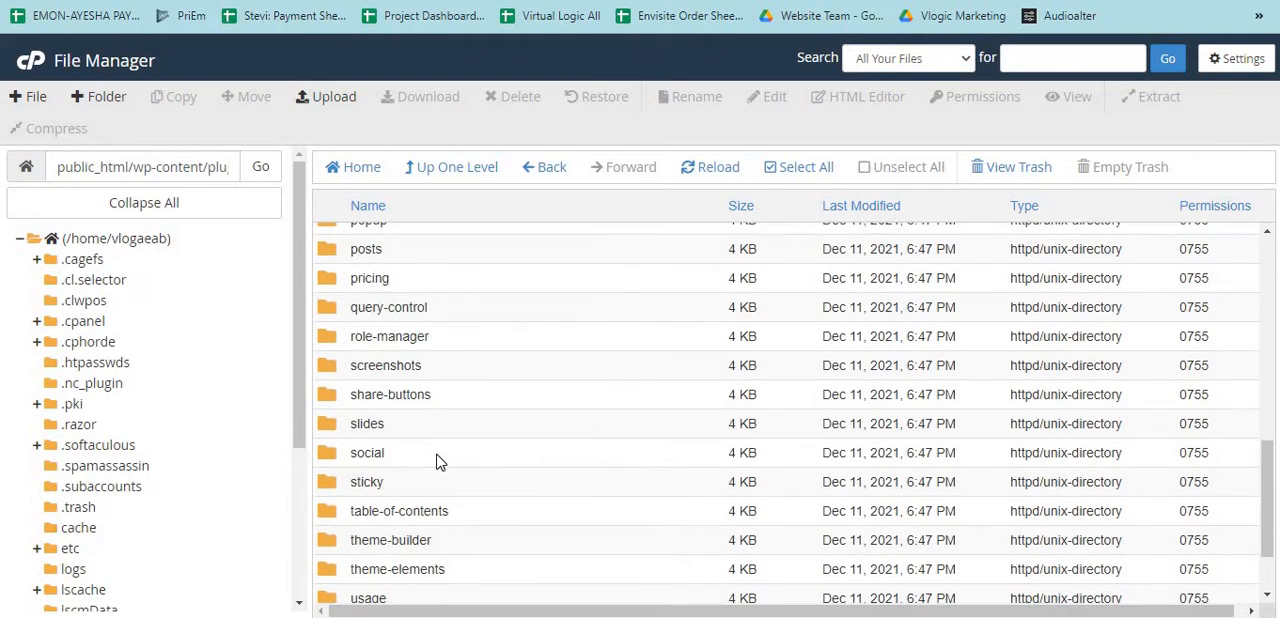
pyautogui.scroll(-3)
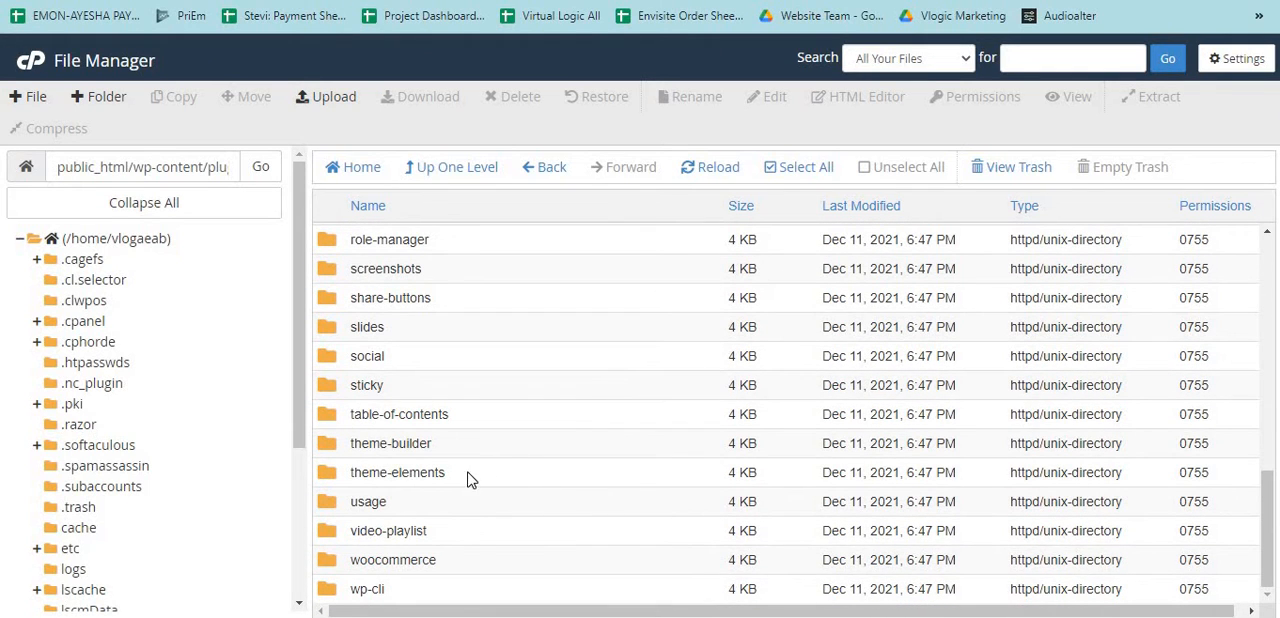
pyautogui.moveTo(562, 456)
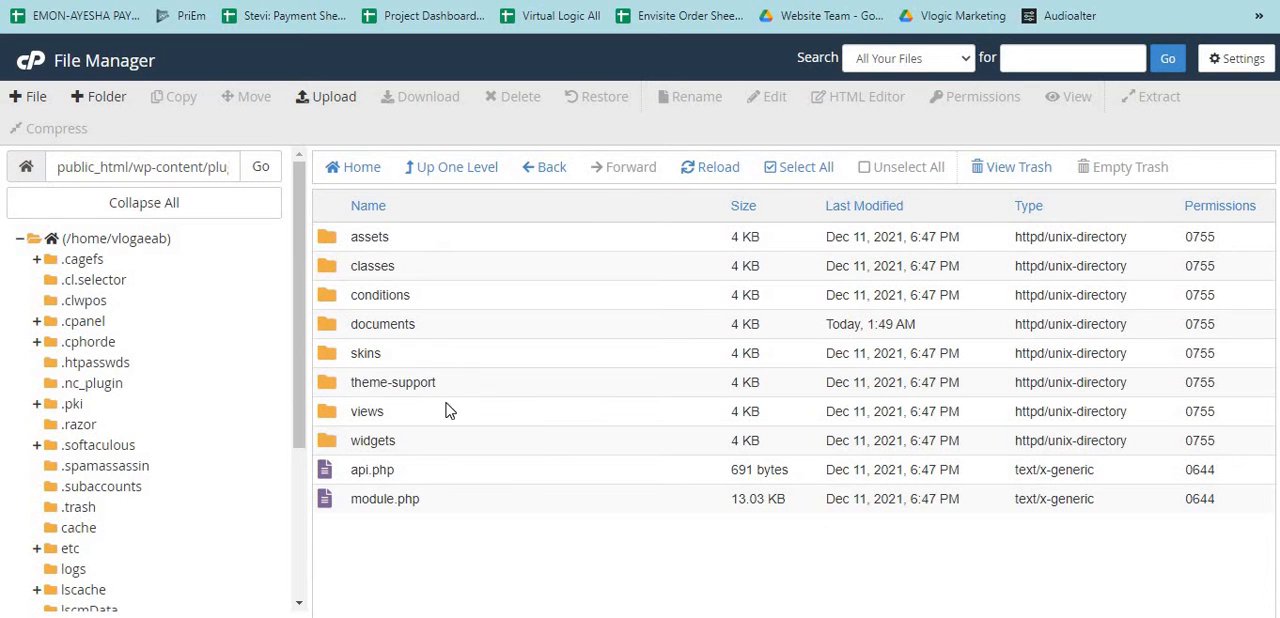
pyautogui.moveTo(532, 332)
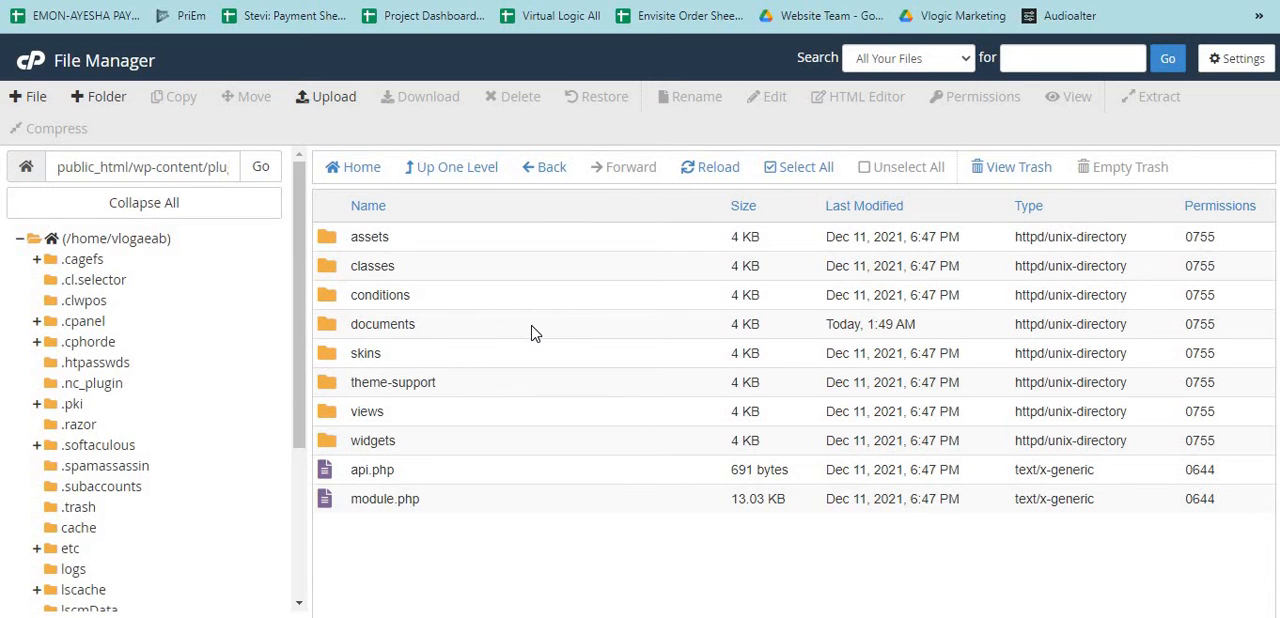
pyautogui.click(708, 166)
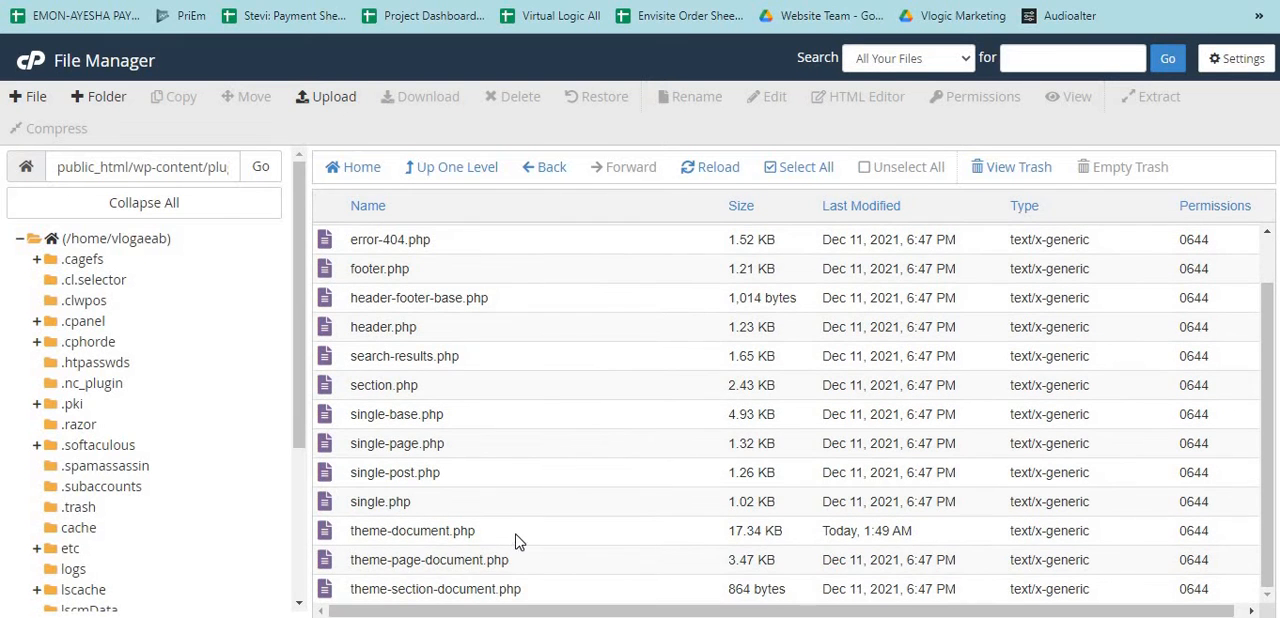
pyautogui.click(412, 530)
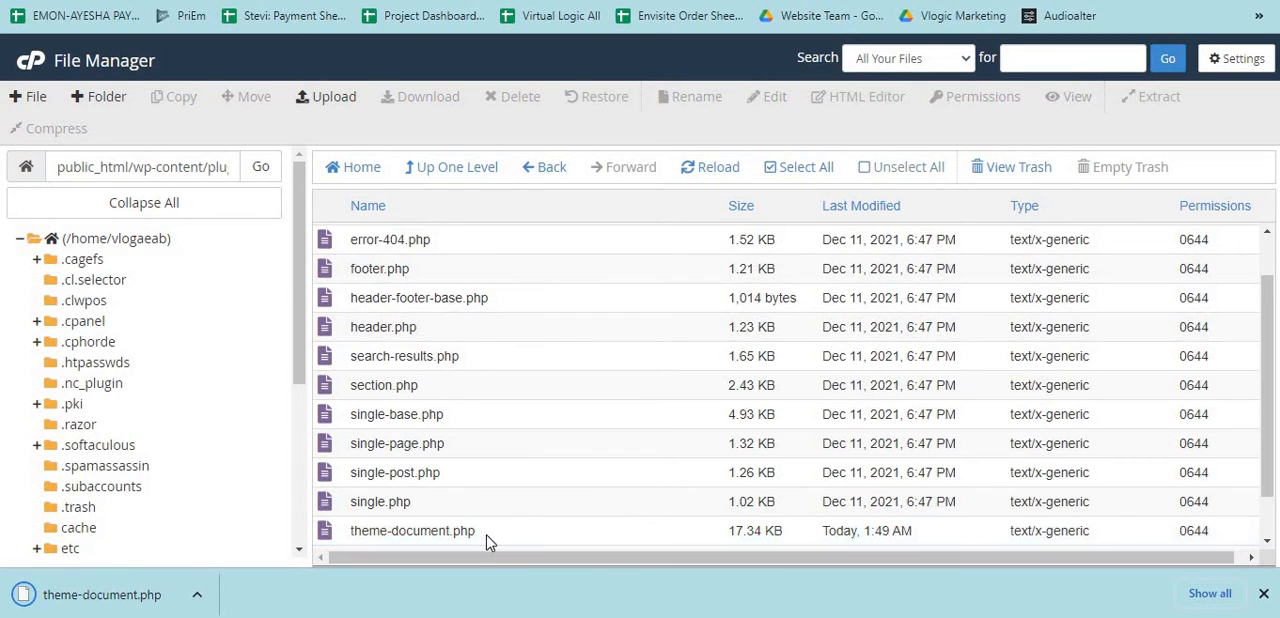
# Step: Open theme-document.php in the code editor and scroll toward line 48
pyautogui.click(412, 530)
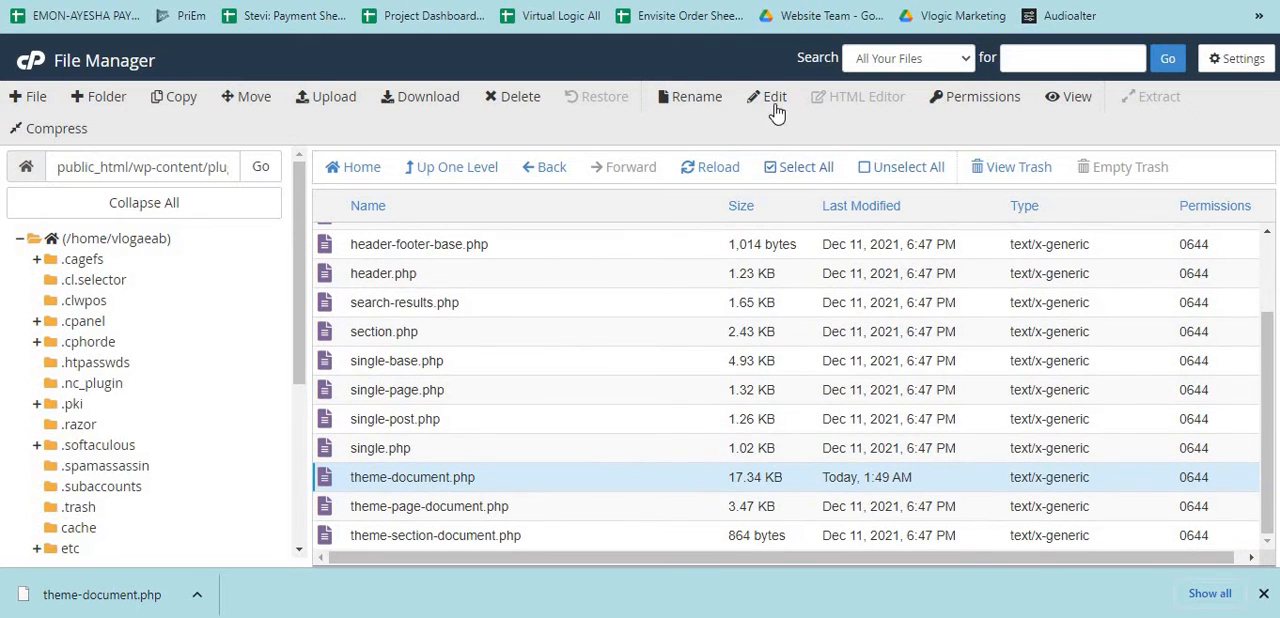
pyautogui.click(768, 96)
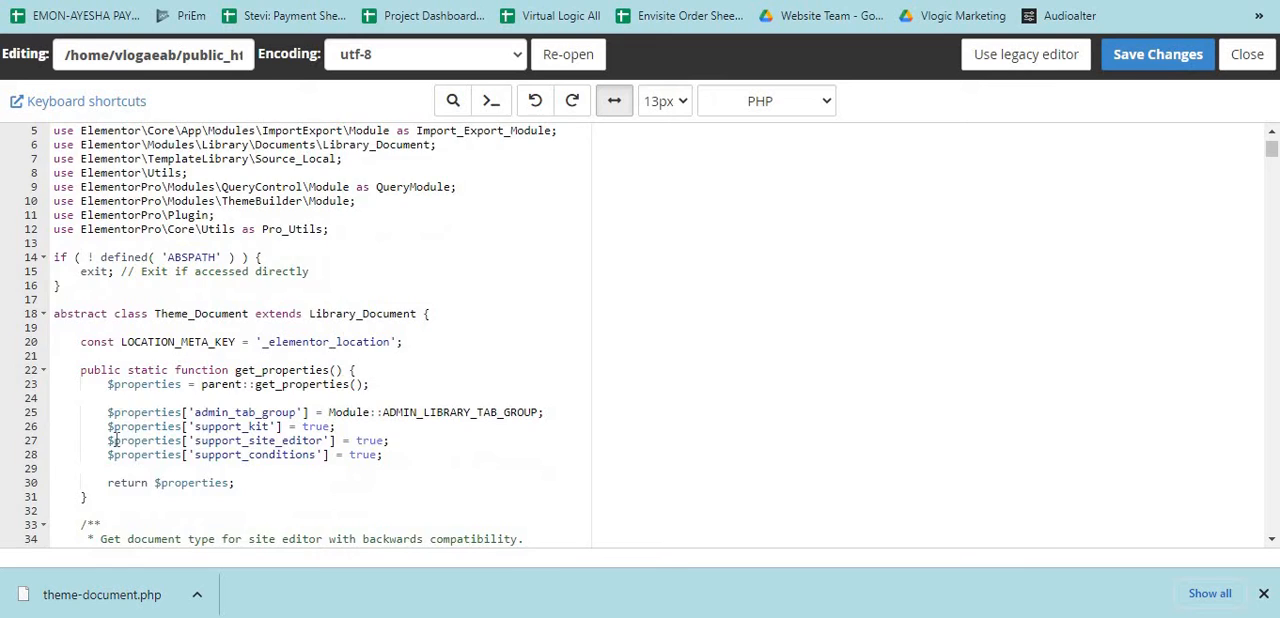
pyautogui.scroll(-3)
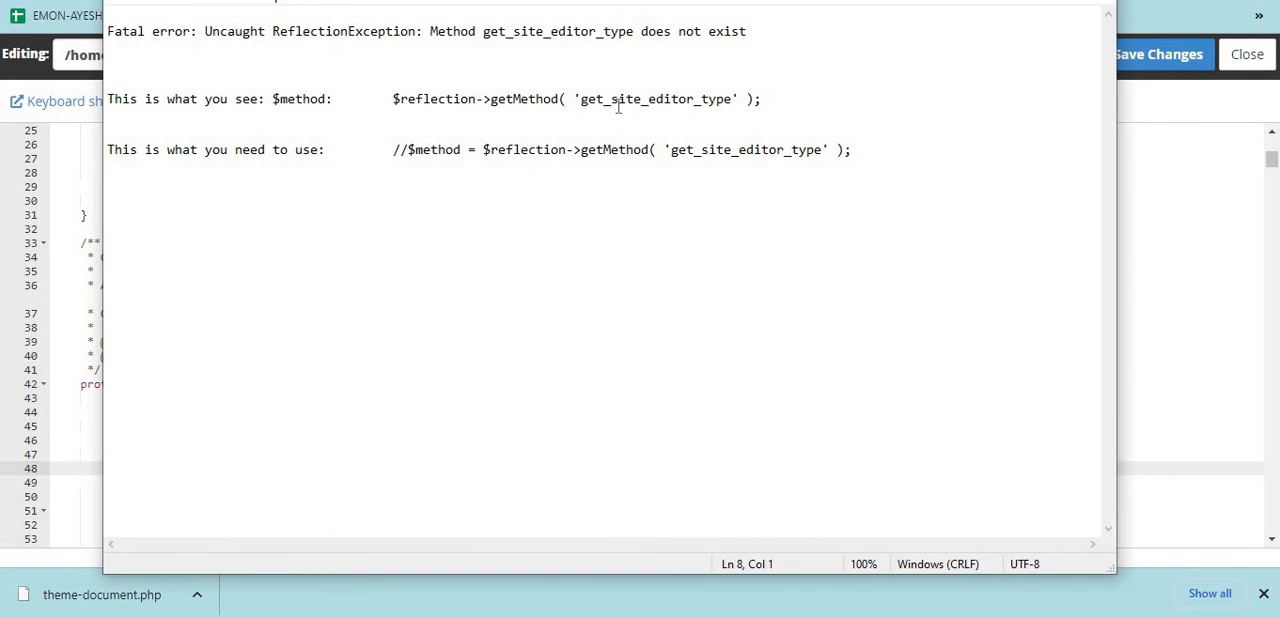
# Step: Comment out the $method getMethod line 48 with // and save the changes
pyautogui.click(652, 148)
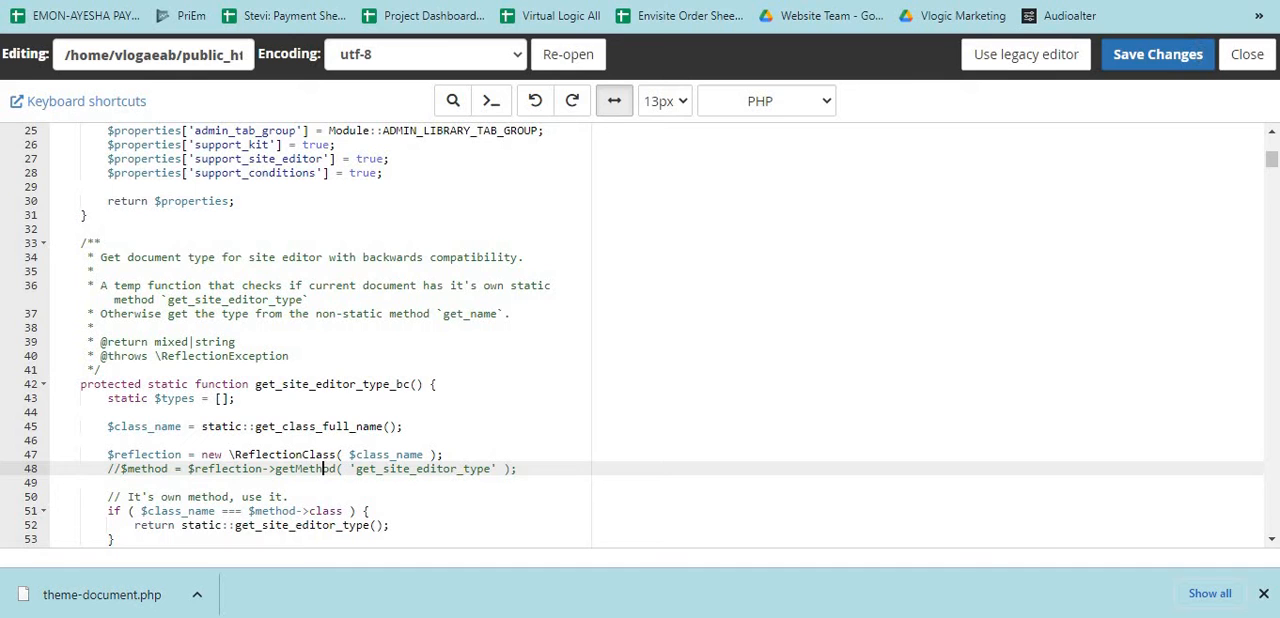
pyautogui.click(1248, 54)
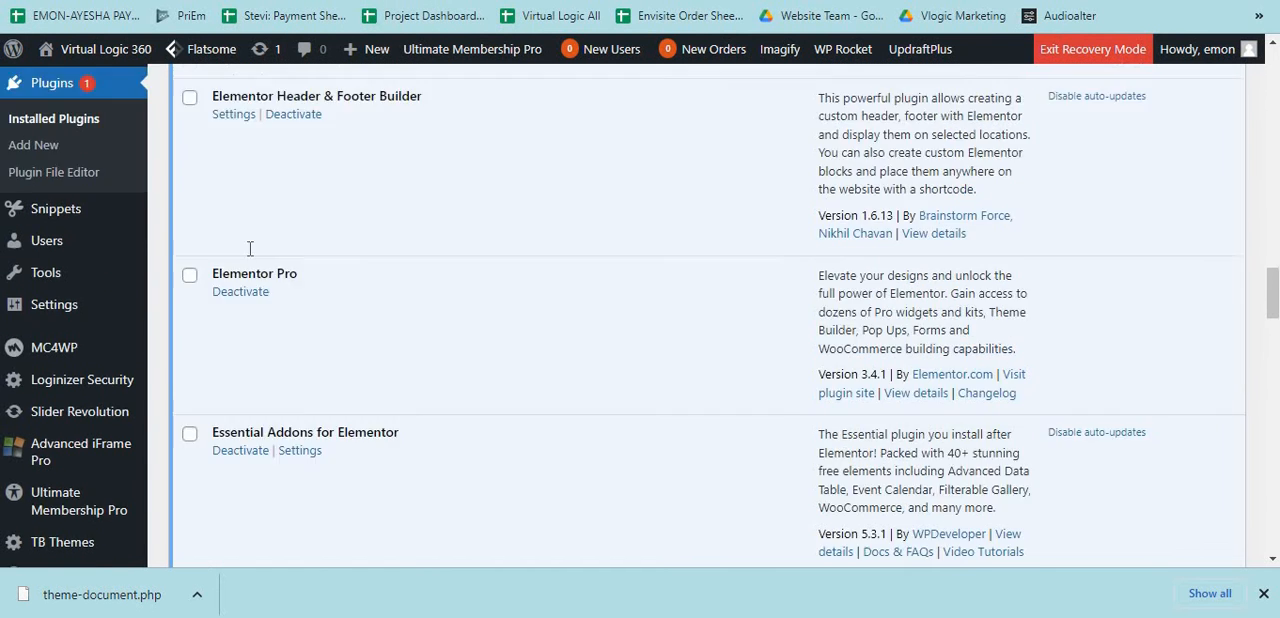
# Step: Scroll the installed plugins list to the Elementor 3.7.7 and Elementor Pro 3.4.1 entries
pyautogui.scroll(3)
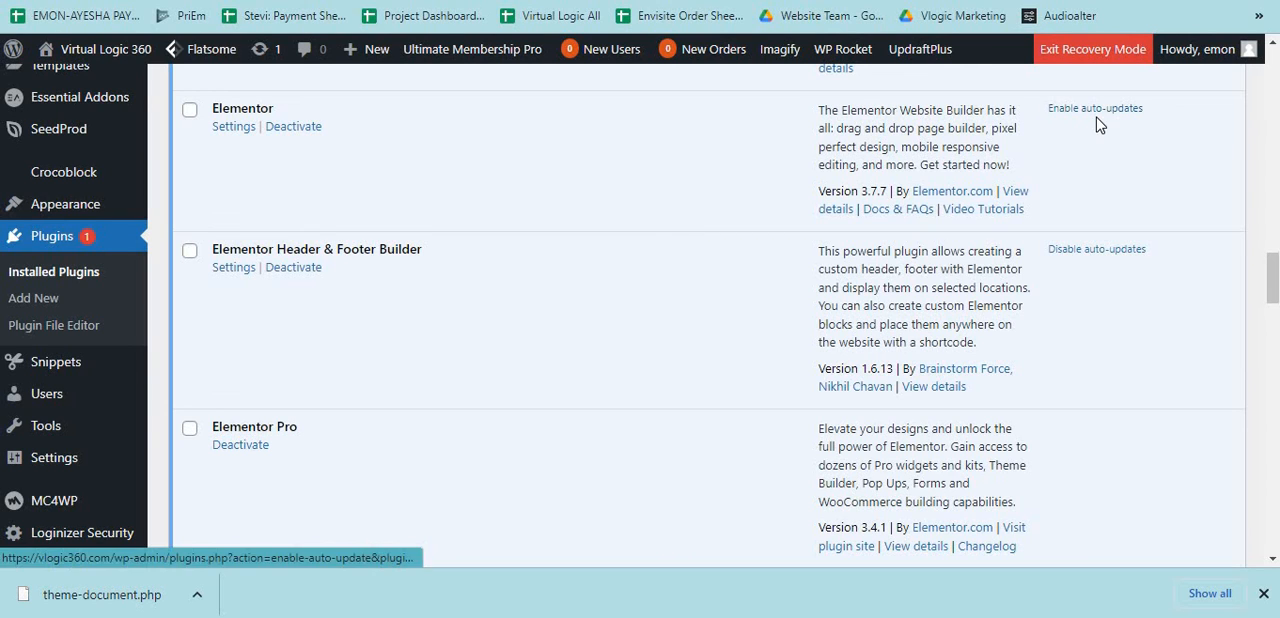
pyautogui.moveTo(1078, 136)
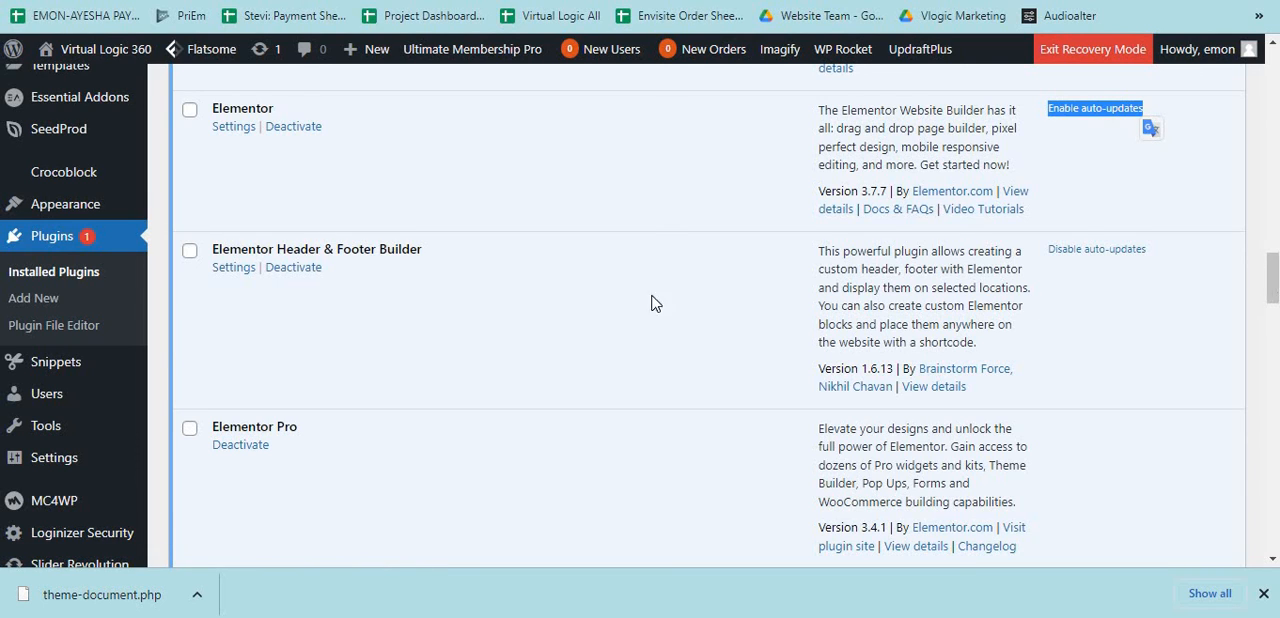
pyautogui.moveTo(532, 160)
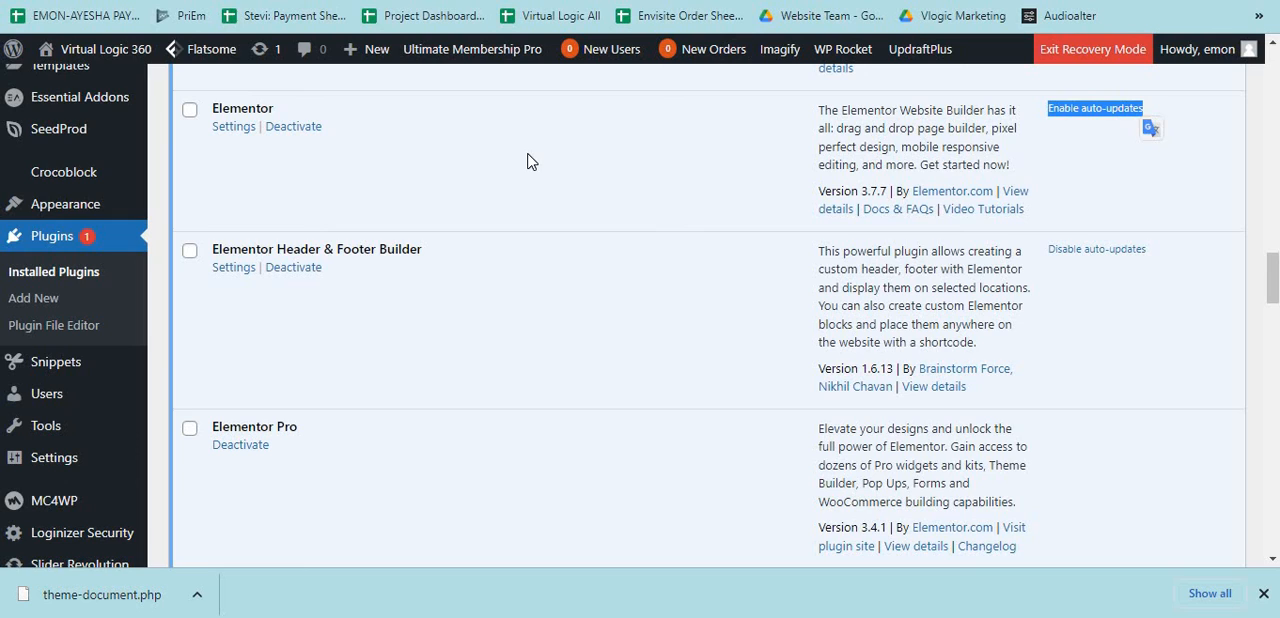